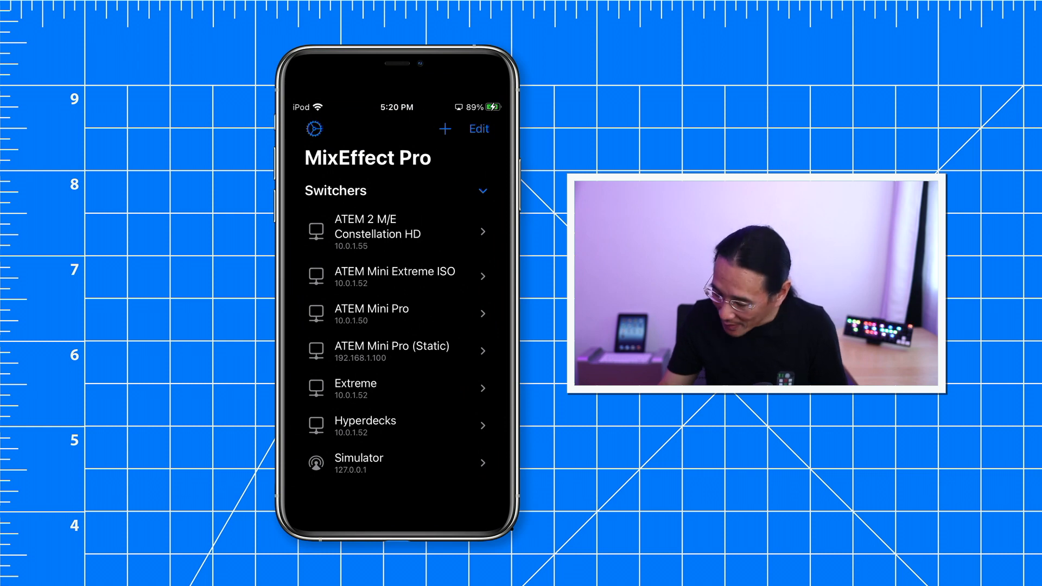
Step: Select the ATEM Mini Extreme ISO switcher and attempt a connection to 10.0.1.52
click(393, 275)
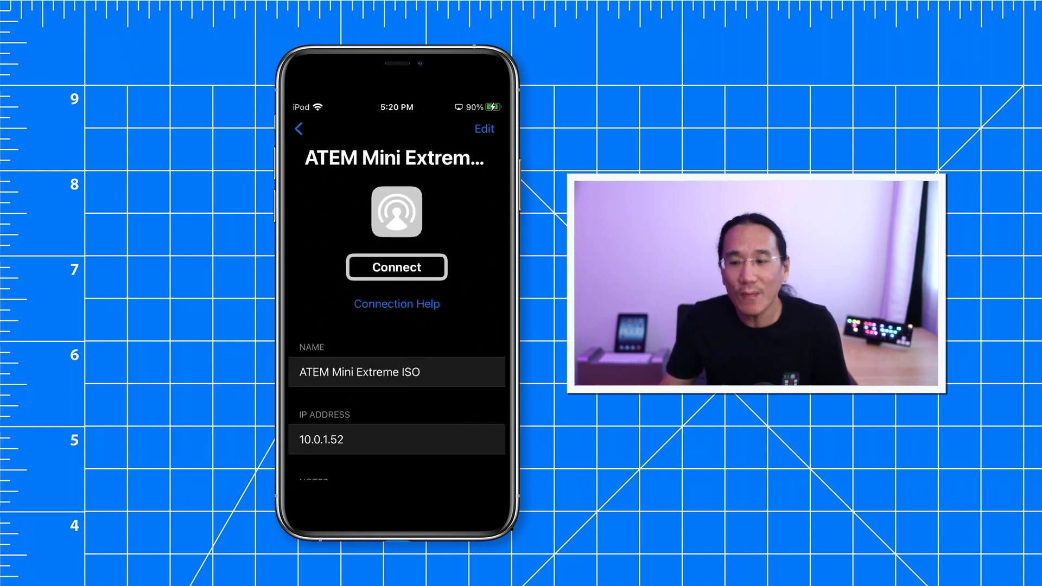
click(396, 267)
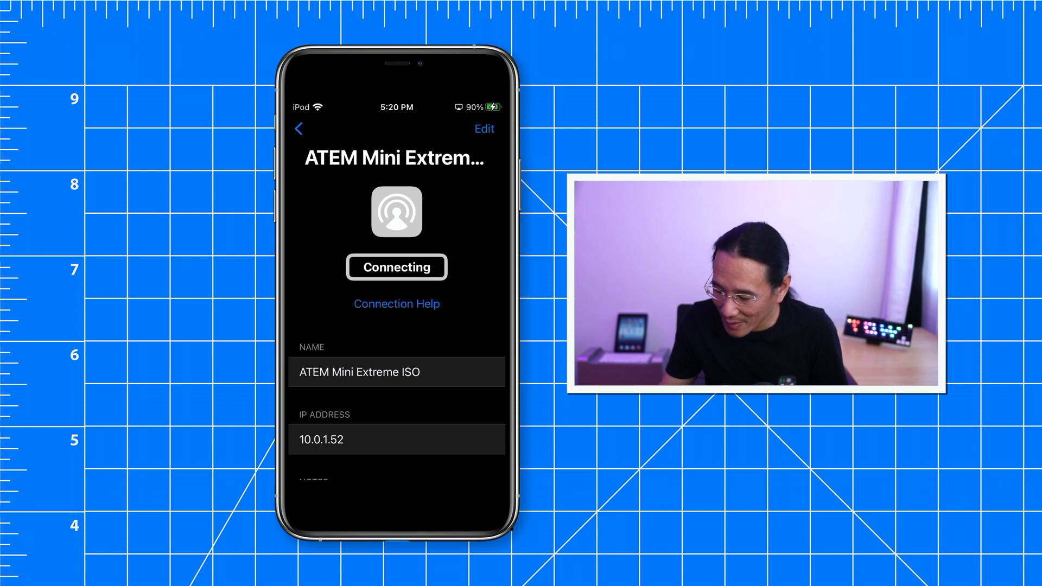
Step: Exit MixEffect to the home screen showing the app icons
click(298, 128)
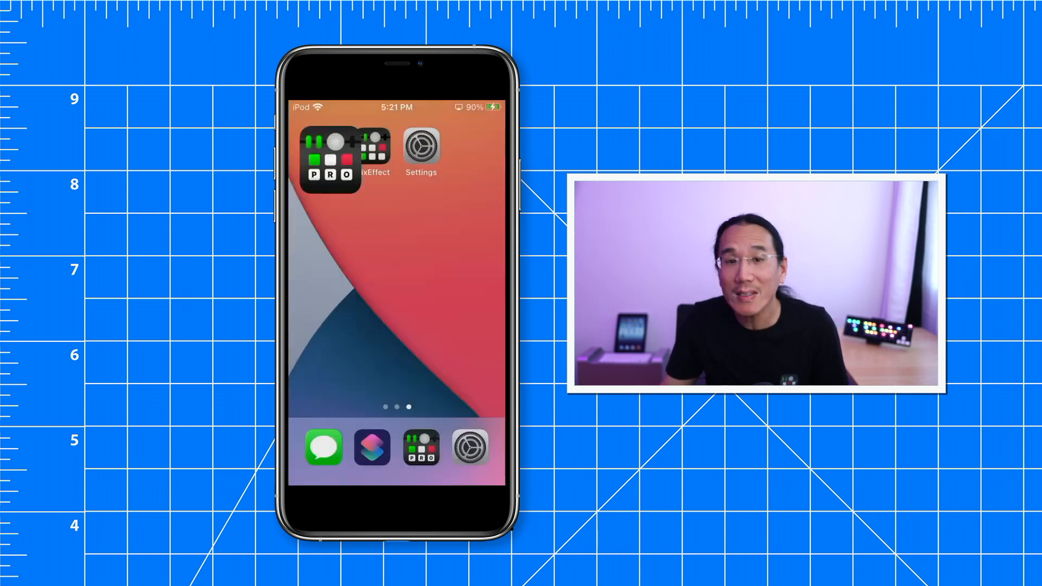
Step: Switch on MixEffect's Local Network toggle in Settings and return to the Settings list
click(421, 147)
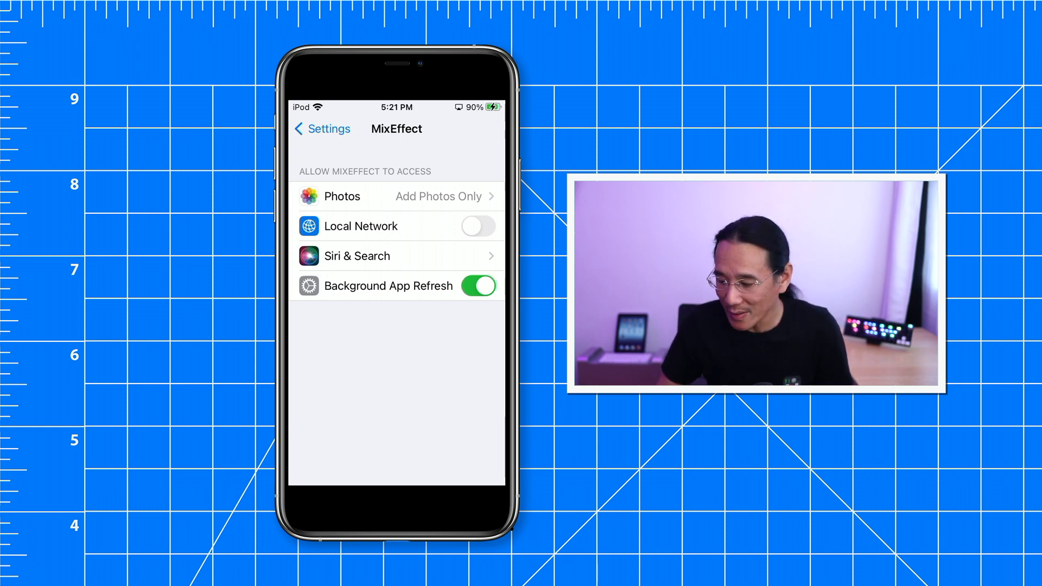
click(477, 226)
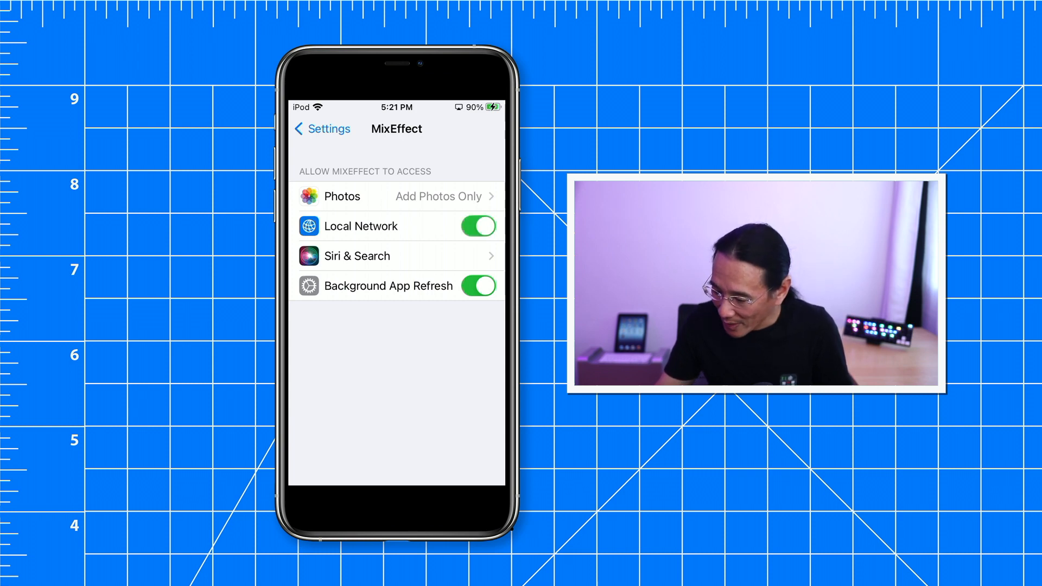
click(321, 128)
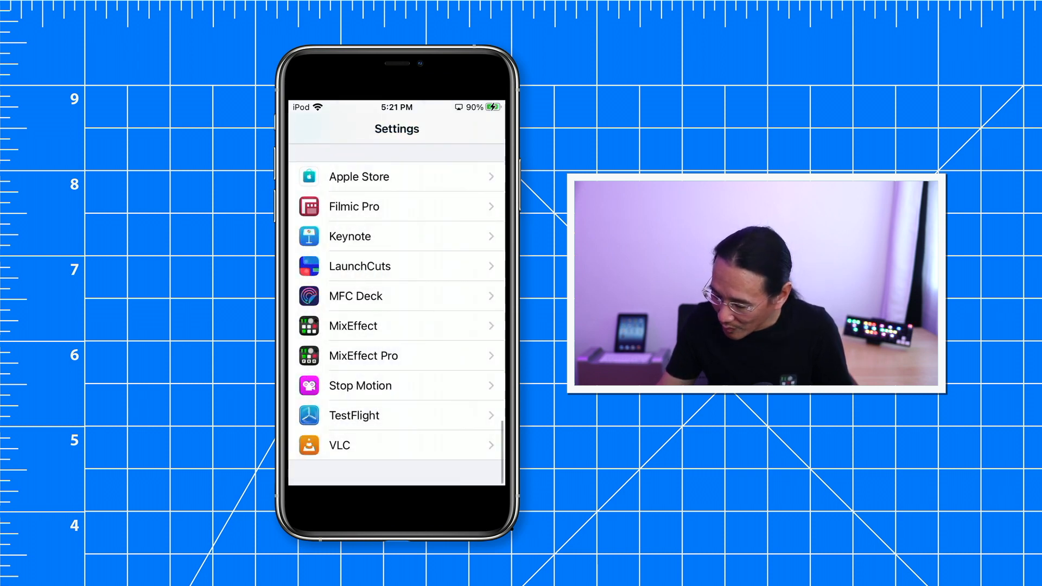
Step: Back in MixEffect, connect to the ATEM Mini Extreme ISO at 10.0.1.52 successfully
click(363, 356)
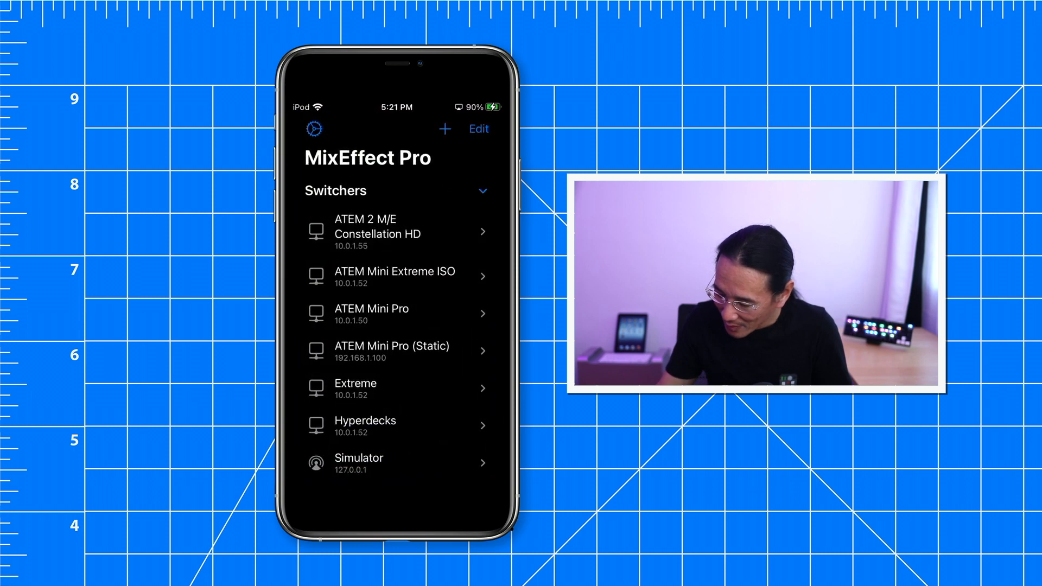
click(395, 276)
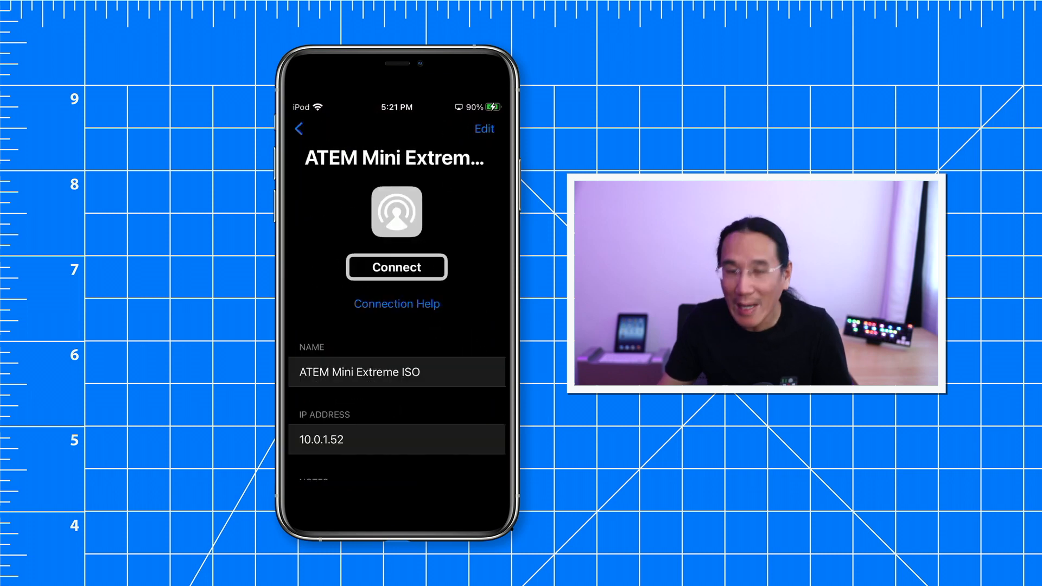
click(396, 267)
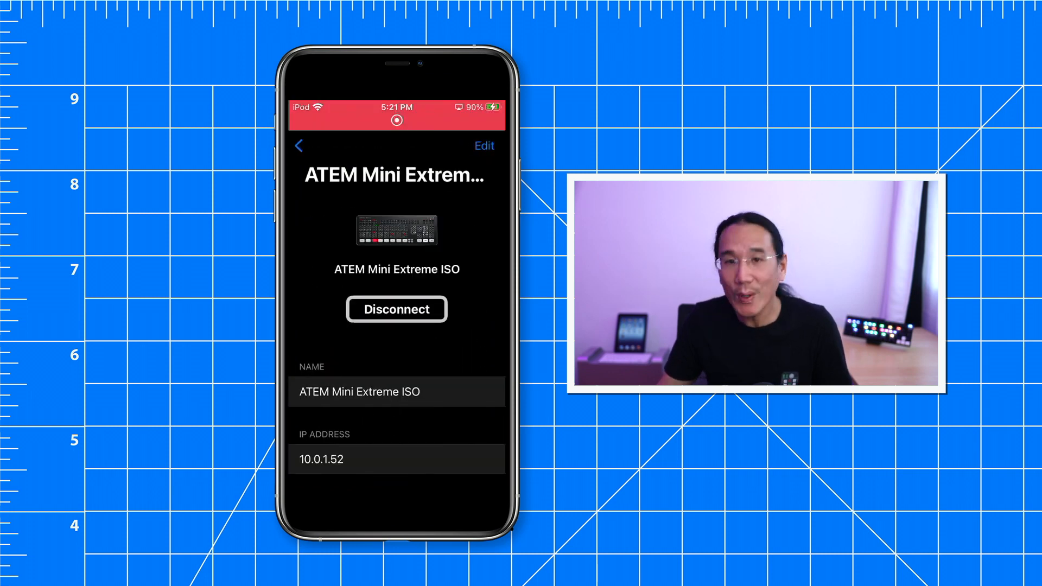